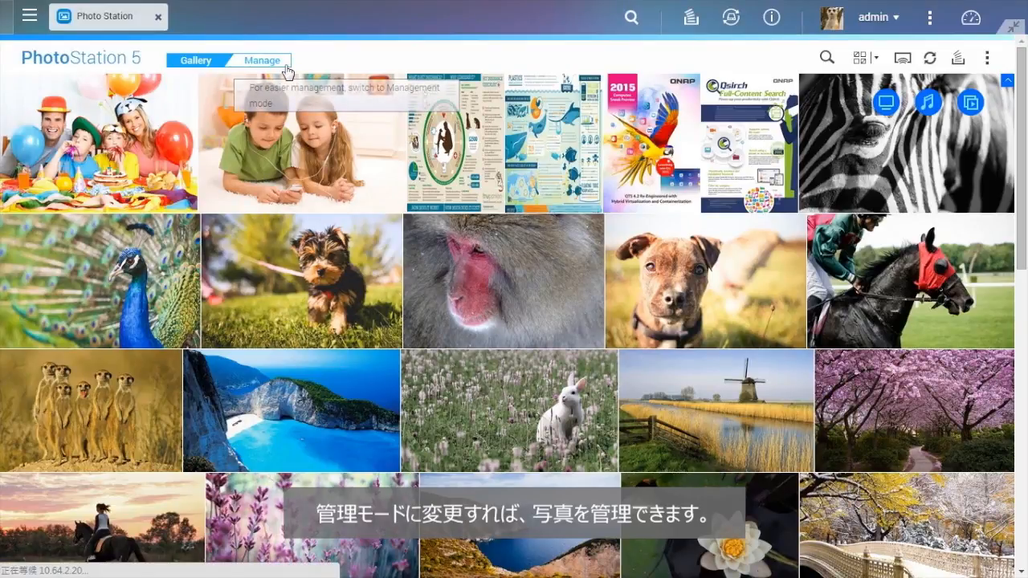
Switch to Manage mode and create an empty album named 'Favorite'.
{"action": "left_click", "coordinate": [263, 59]}
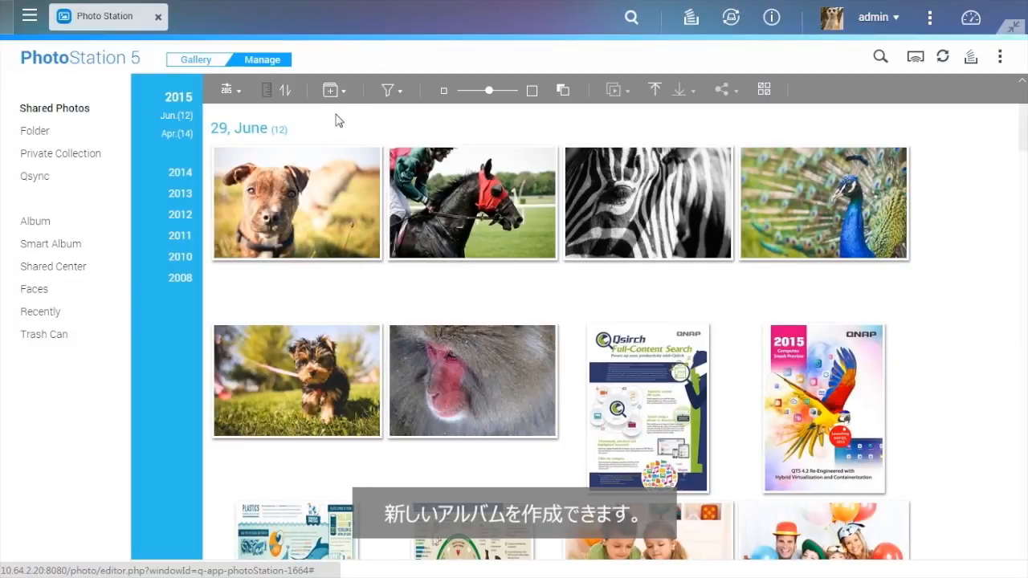
{"action": "left_click", "coordinate": [330, 89]}
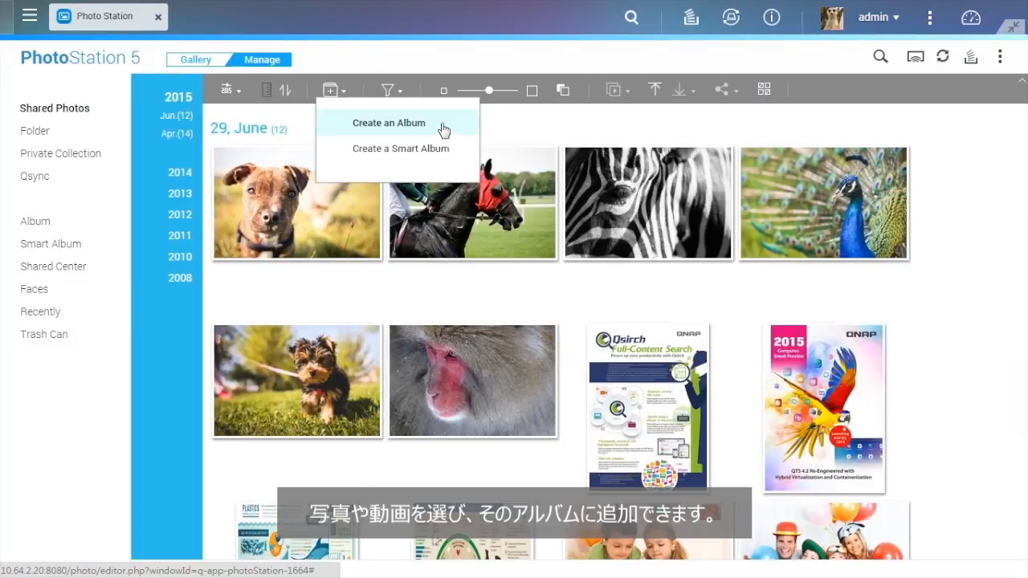
{"action": "left_click", "coordinate": [389, 123]}
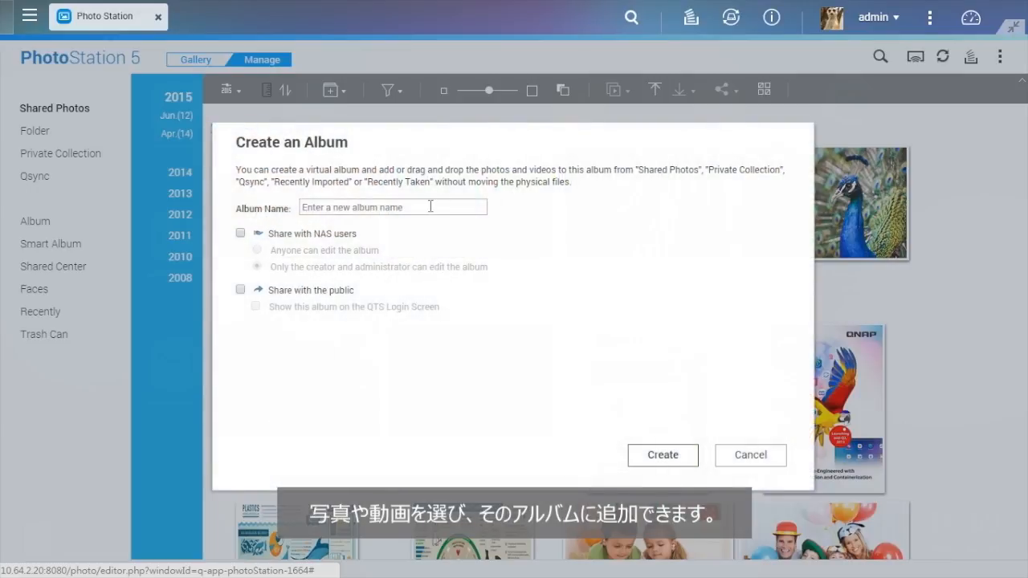
{"action": "type", "text": "Favorite"}
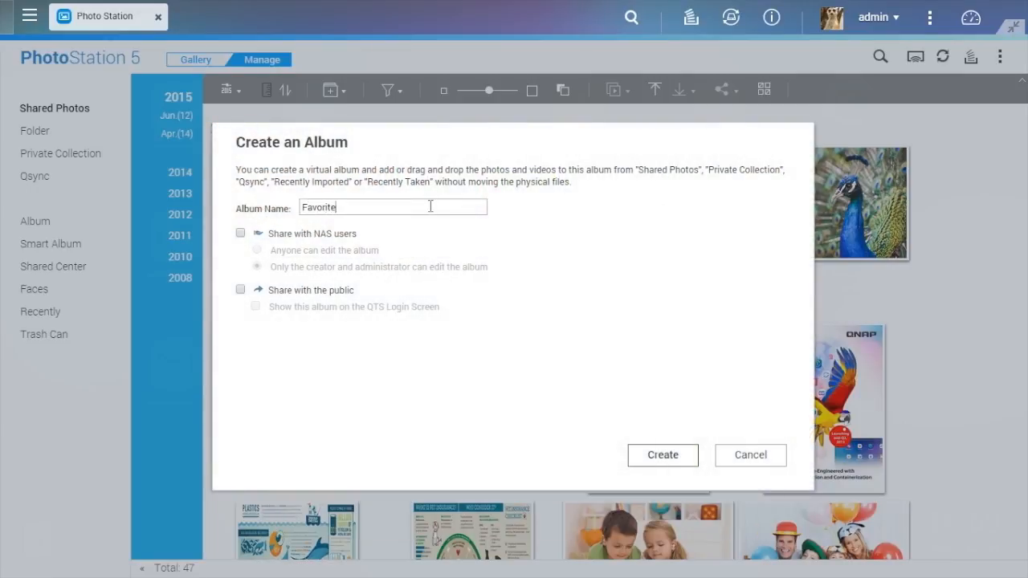
{"action": "left_click", "coordinate": [661, 454]}
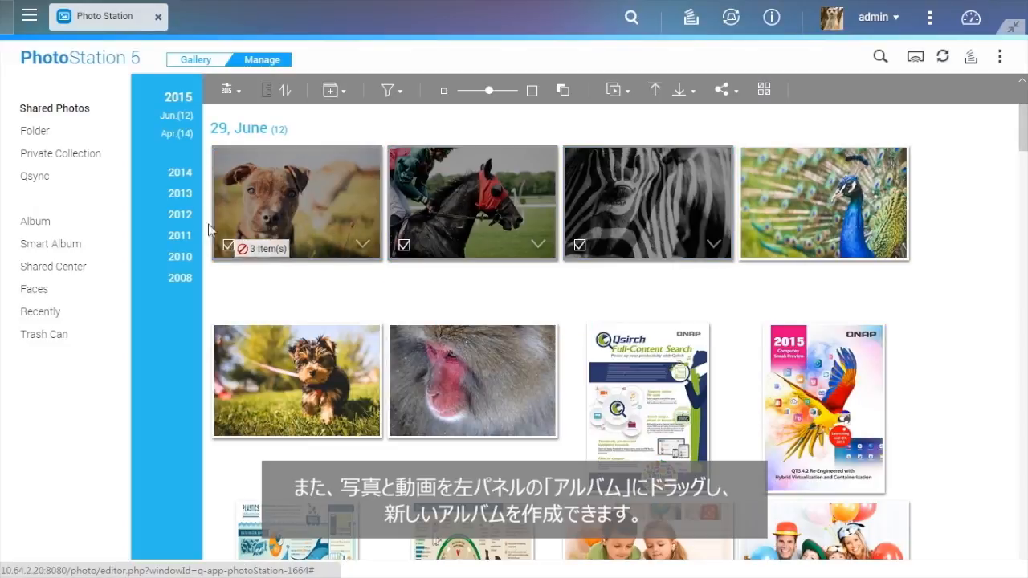
Add the dog, racehorse and zebra photos to Favorite and open that album.
{"action": "left_click", "coordinate": [34, 221]}
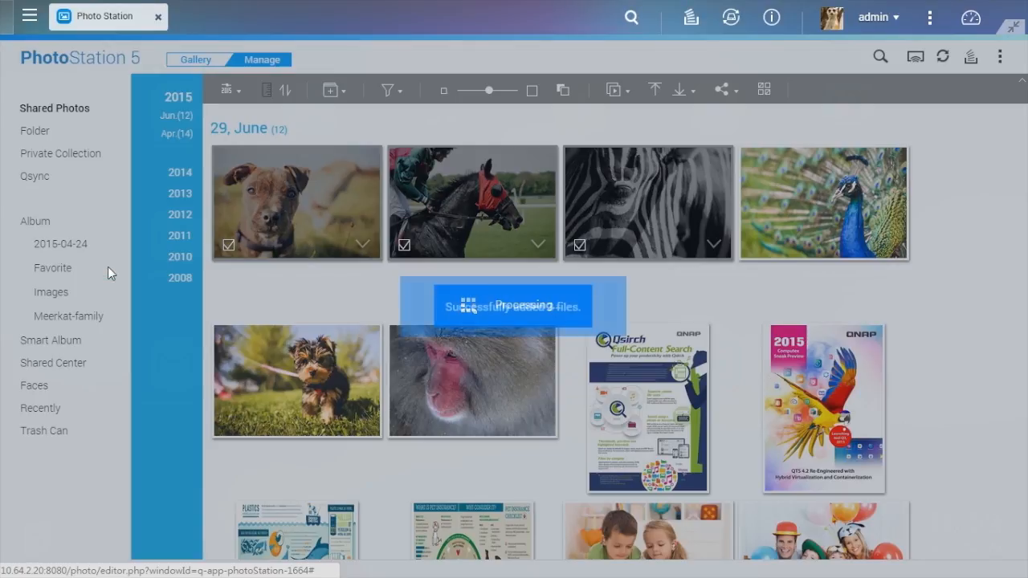
{"action": "left_click", "coordinate": [53, 267]}
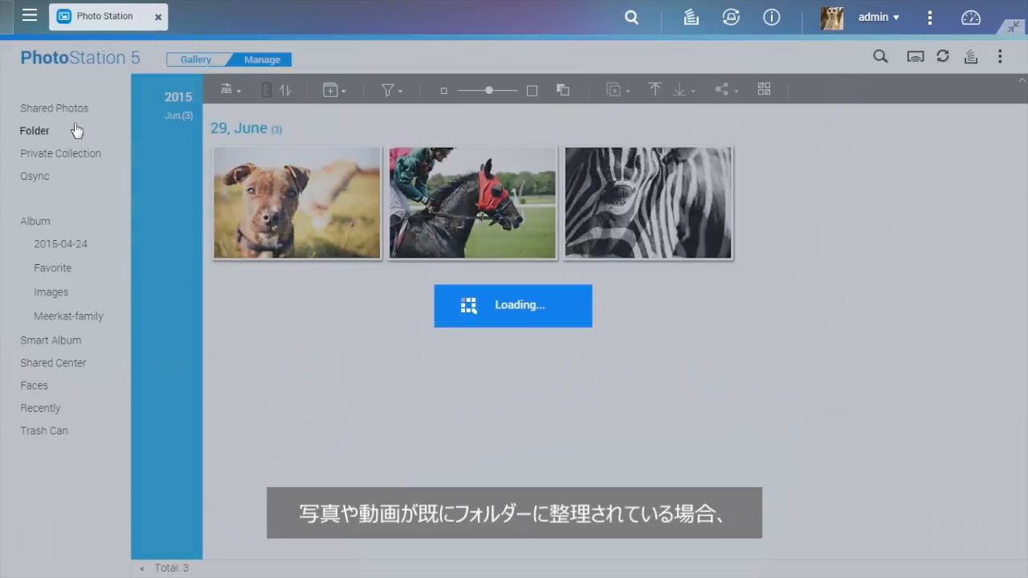
Create an album named 'Animal' from the Multimedia > Animal folder.
{"action": "left_click", "coordinate": [33, 130]}
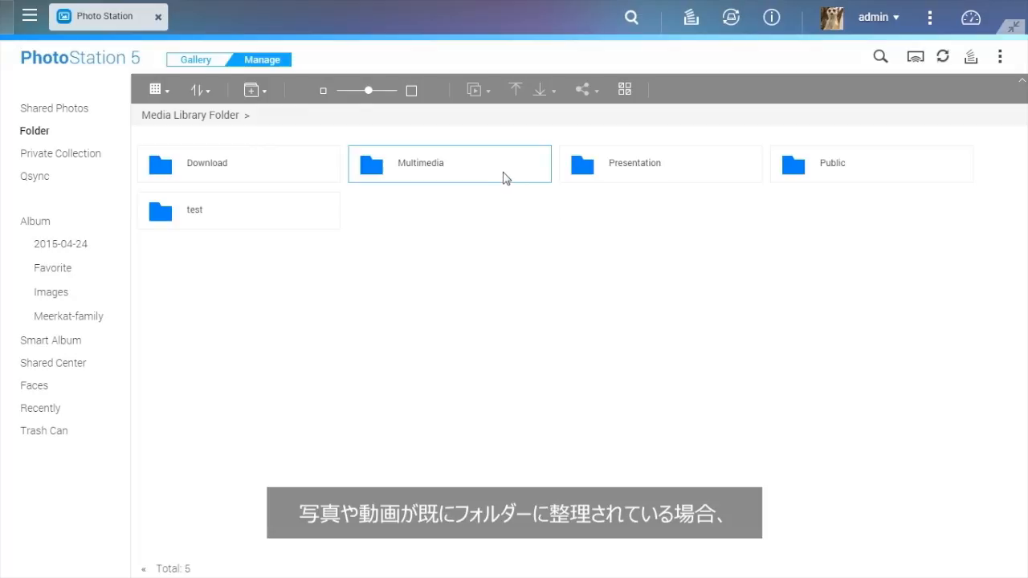
{"action": "double_click", "coordinate": [449, 163]}
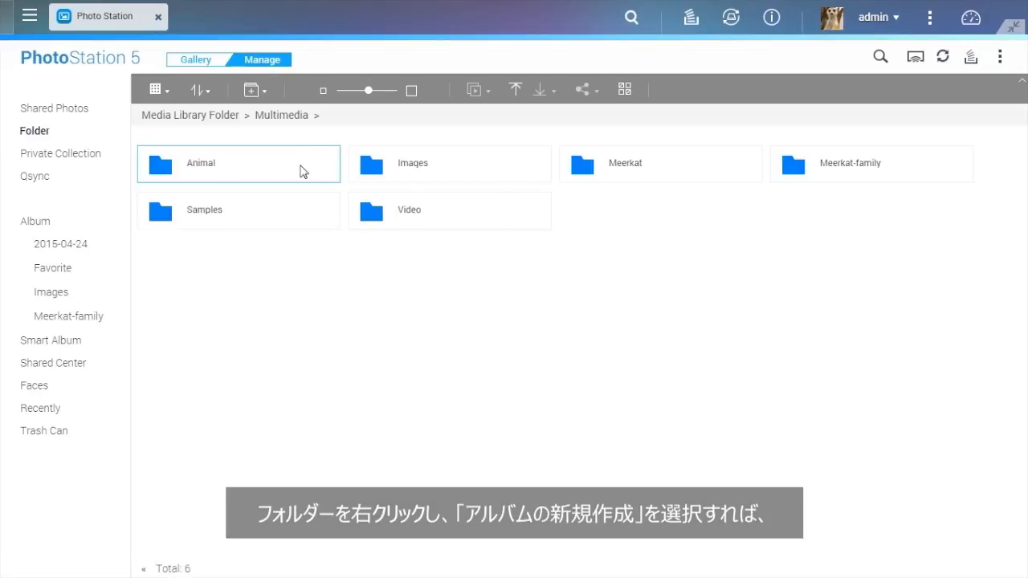
{"action": "right_click", "coordinate": [225, 163]}
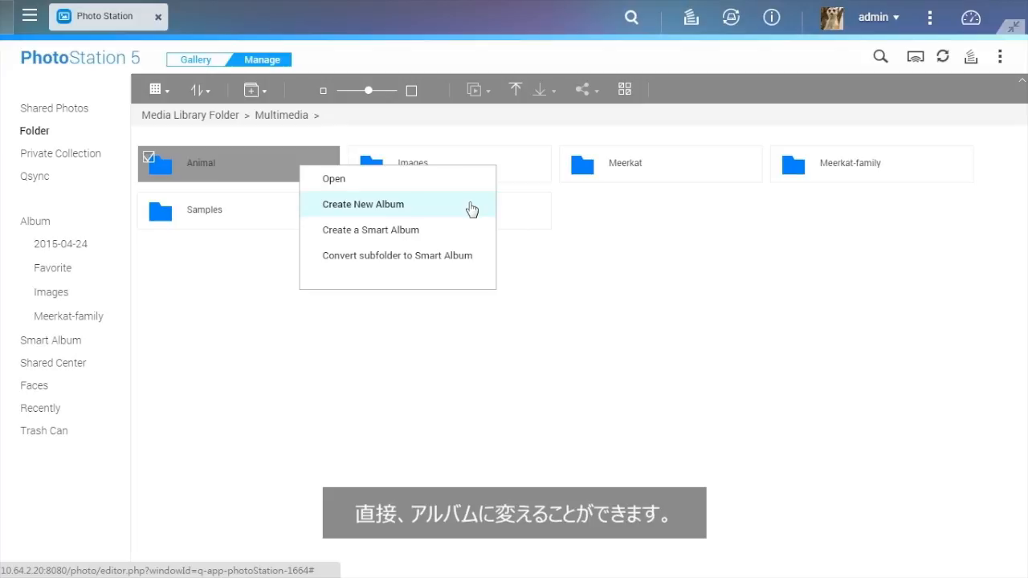
{"action": "left_click", "coordinate": [362, 204]}
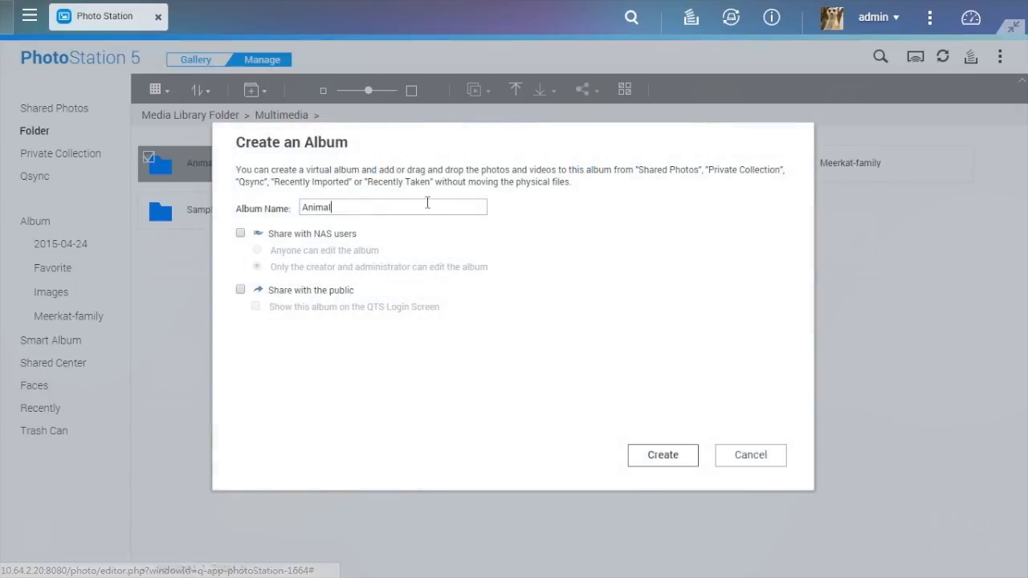
{"action": "left_click", "coordinate": [662, 455]}
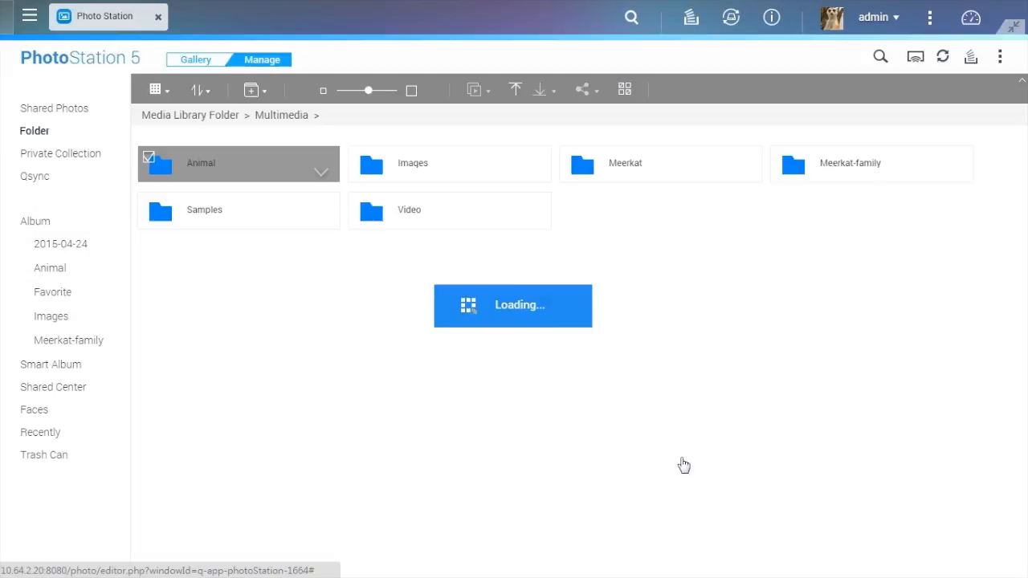
{"action": "left_click", "coordinate": [51, 363]}
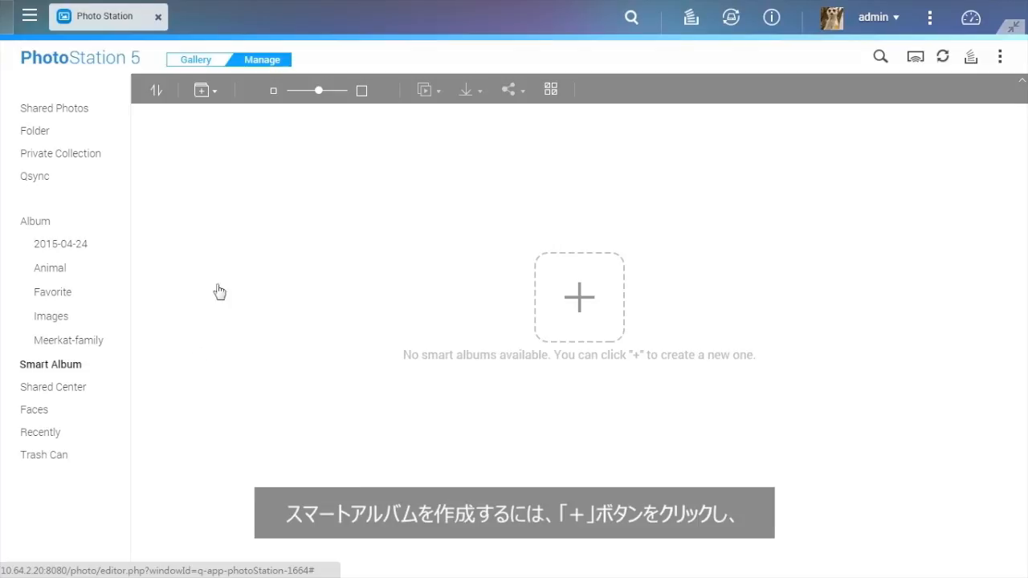
Start a new smart album and enter the date 0629.
{"action": "left_click", "coordinate": [201, 90]}
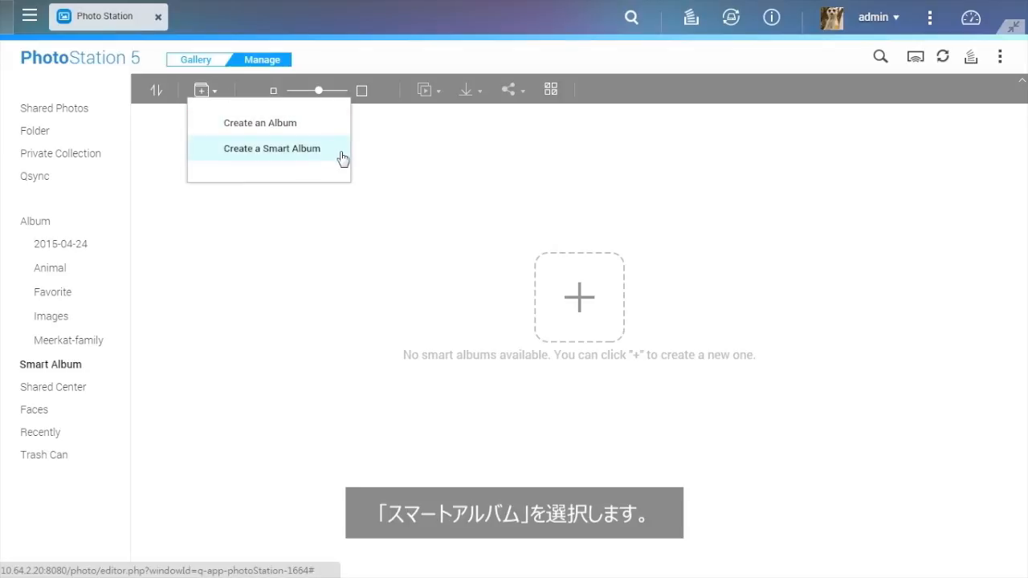
{"action": "left_click", "coordinate": [272, 148]}
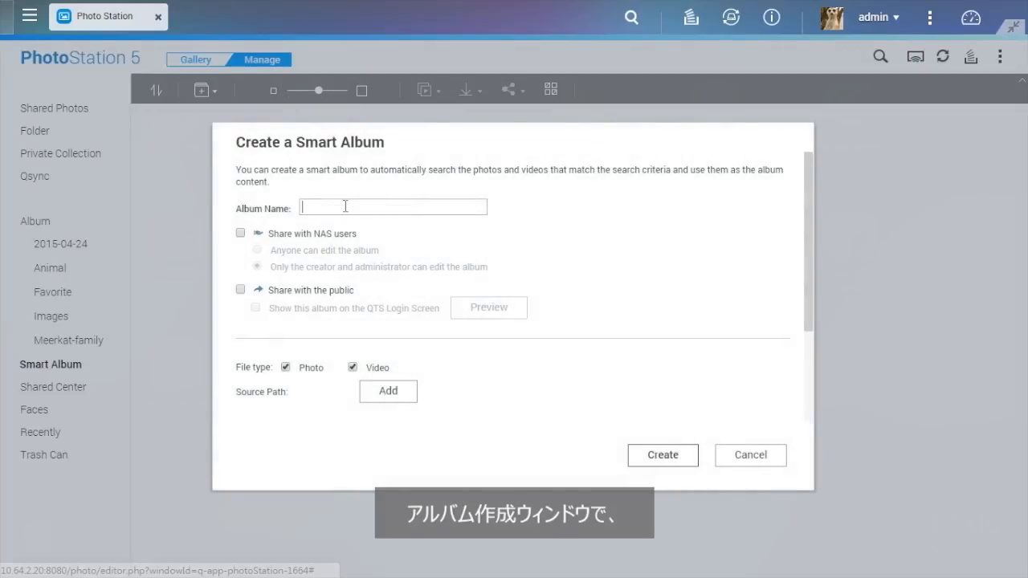
{"action": "type", "text": "0"}
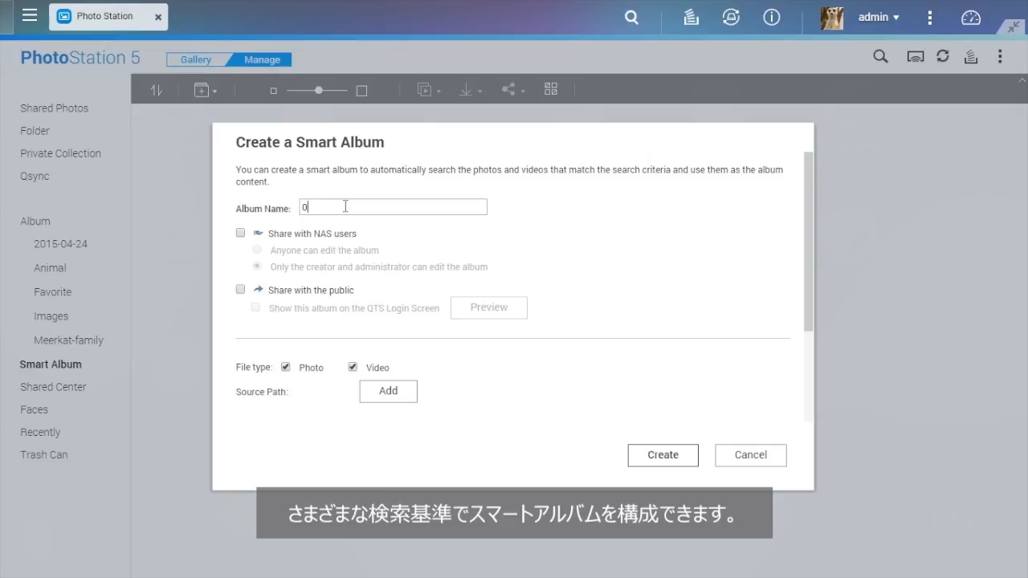
{"action": "type", "text": "629"}
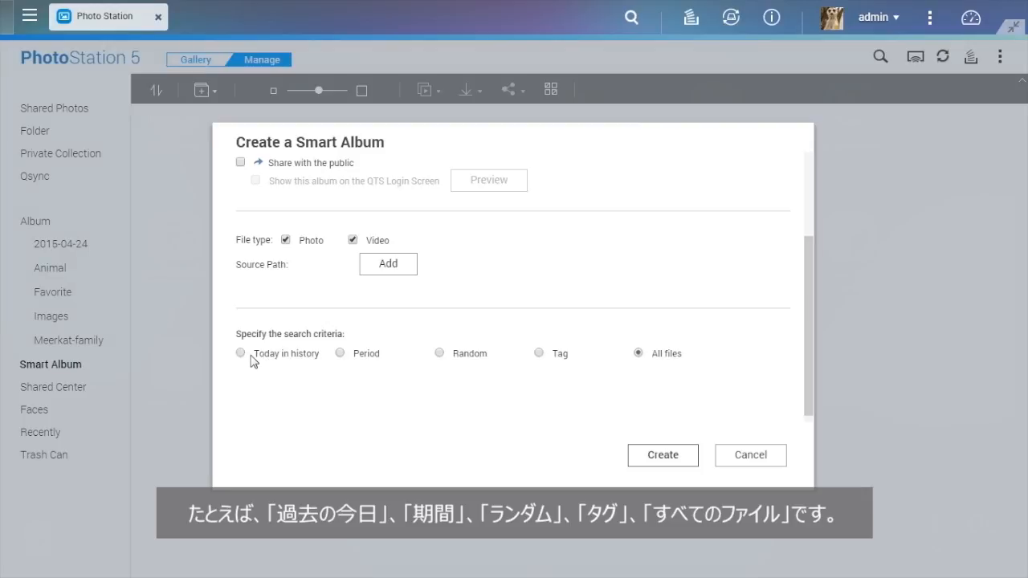
Set the smart album to Today in history for June 29 and create it.
{"action": "left_click", "coordinate": [240, 353]}
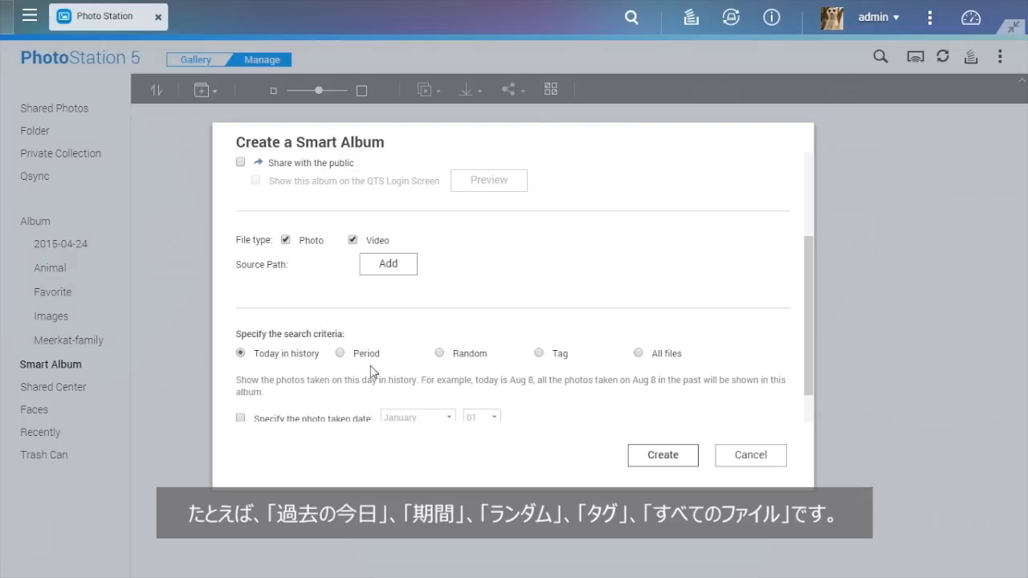
{"action": "mouse_move", "coordinate": [650, 372]}
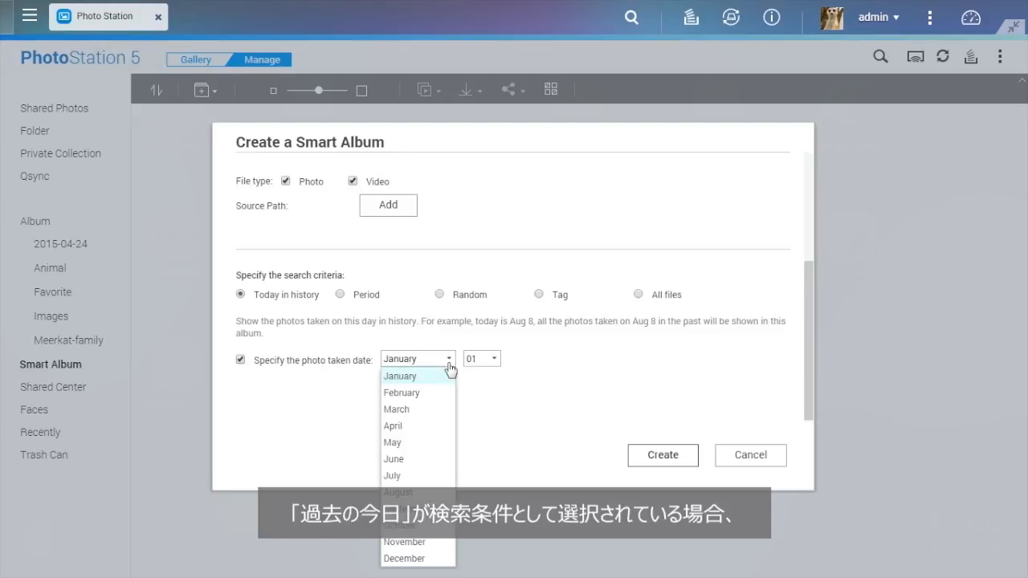
{"action": "left_click", "coordinate": [392, 458]}
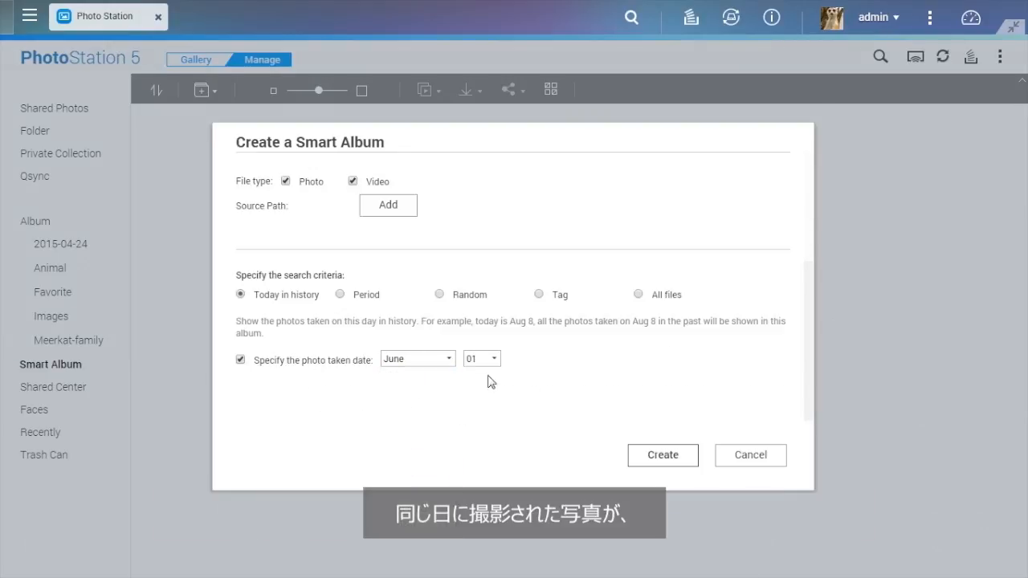
{"action": "left_click", "coordinate": [480, 358]}
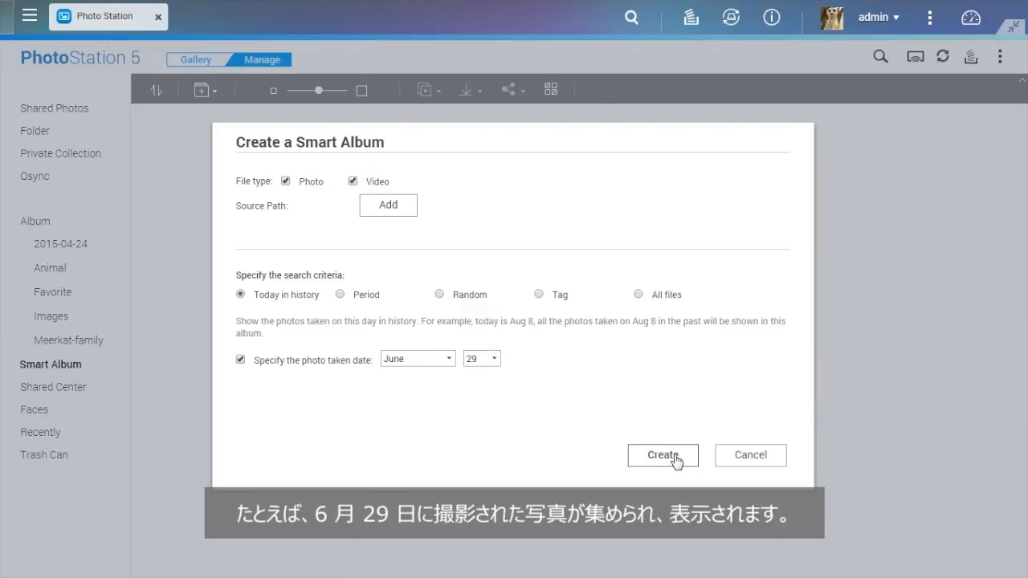
{"action": "left_click", "coordinate": [663, 456]}
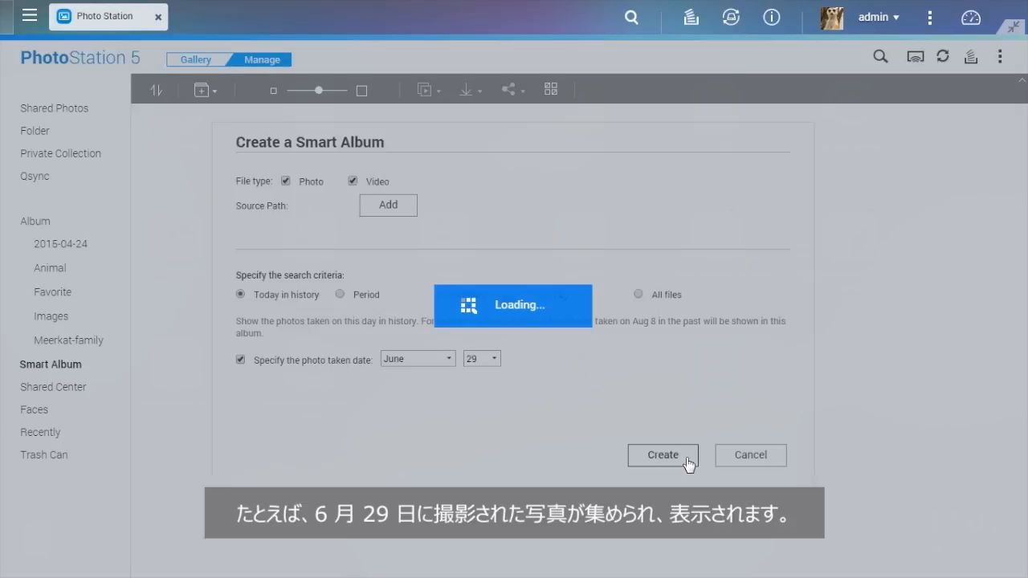
{"action": "left_click", "coordinate": [662, 455]}
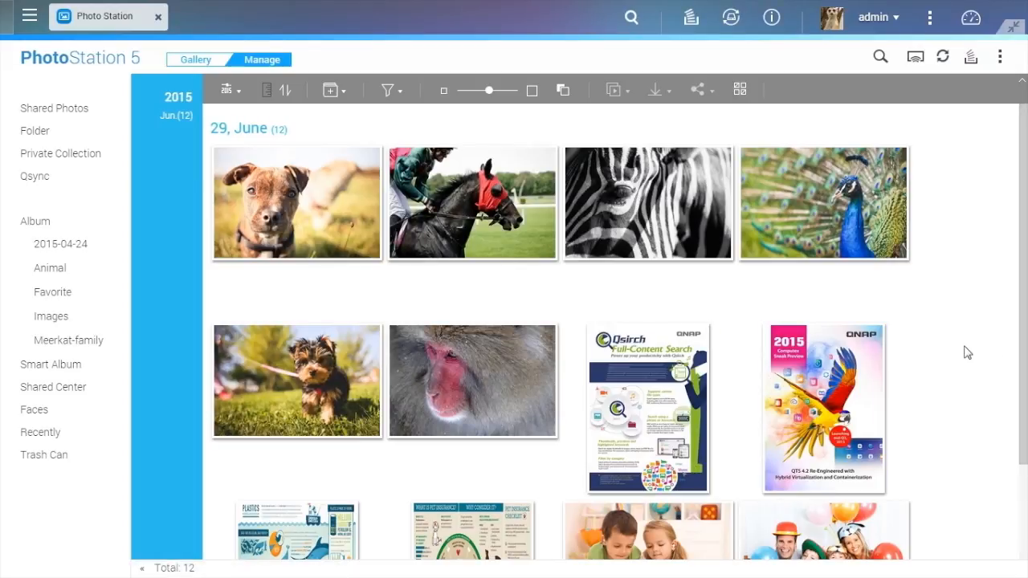
Open the photo of the two children and detect their faces.
{"action": "scroll", "scroll_direction": "down", "scroll_amount": 3}
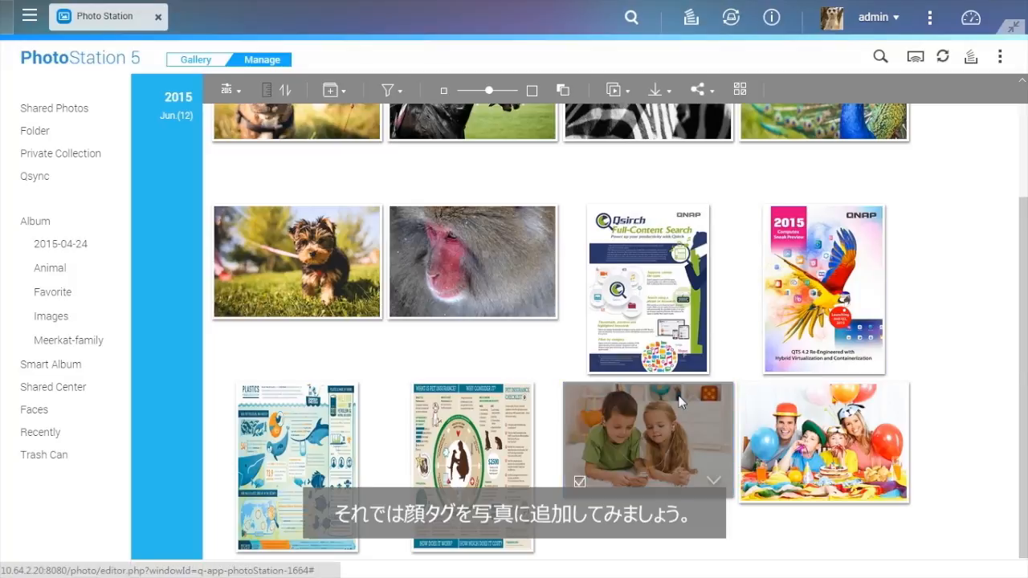
{"action": "double_click", "coordinate": [645, 437]}
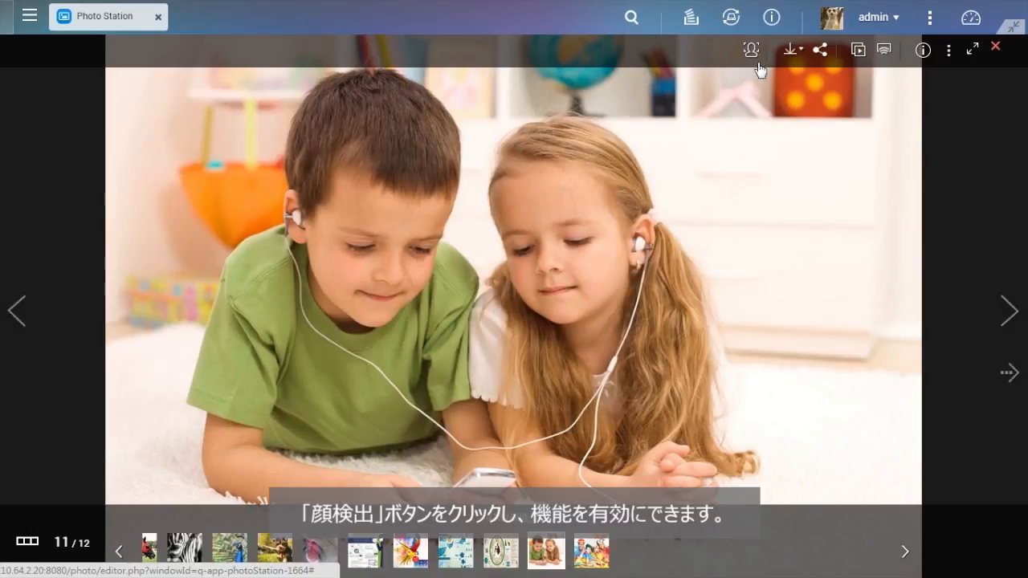
{"action": "left_click", "coordinate": [750, 49]}
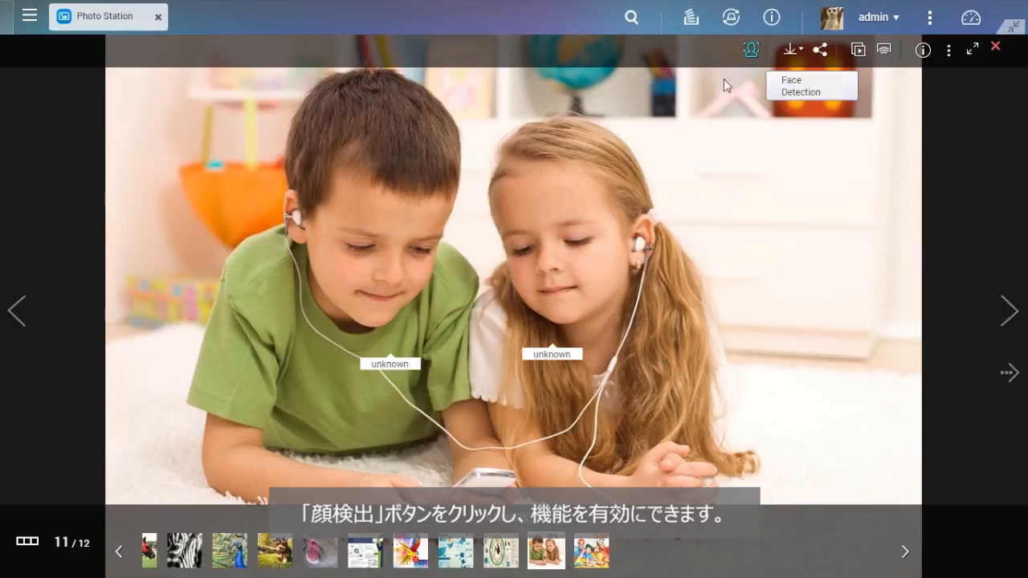
Tag the boy's face as 'Woody'.
{"action": "left_click", "coordinate": [751, 49]}
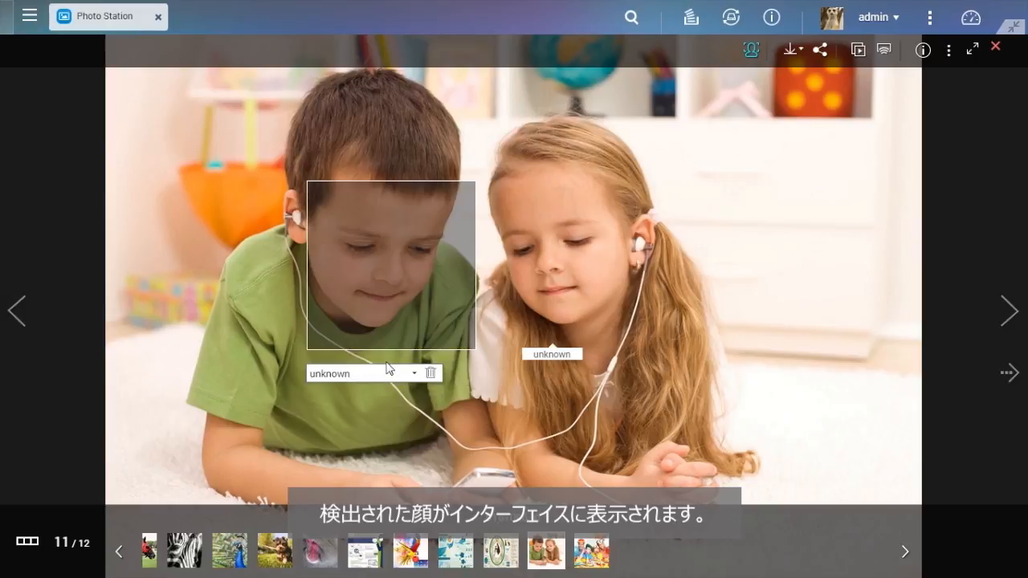
{"action": "type", "text": "w"}
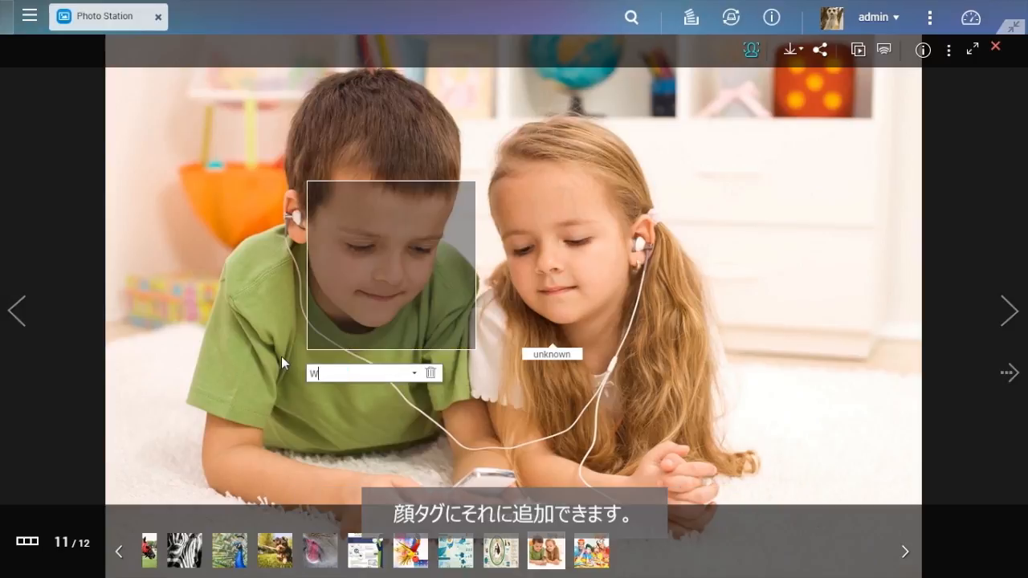
{"action": "type", "text": "oody"}
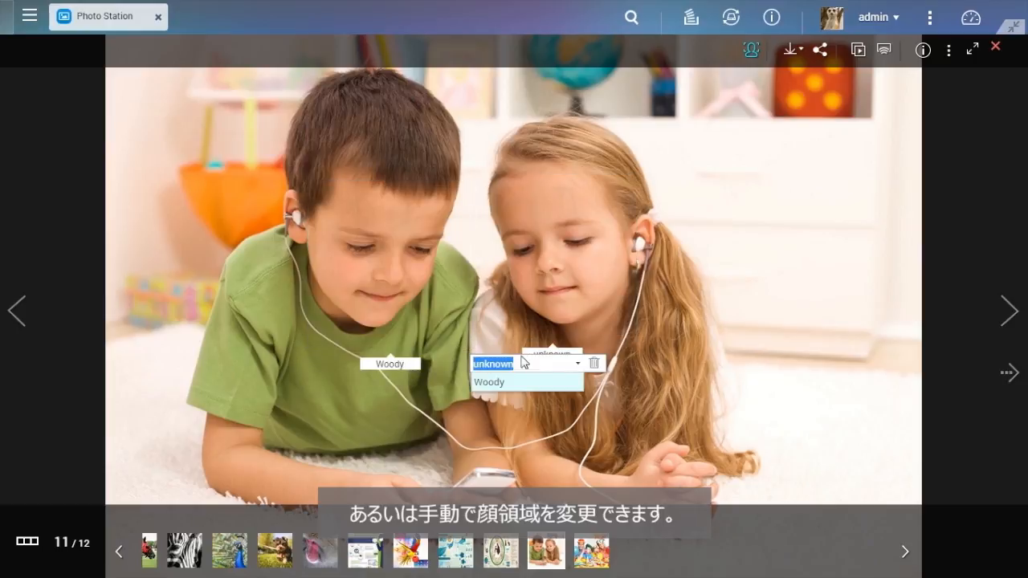
{"action": "left_click", "coordinate": [995, 46]}
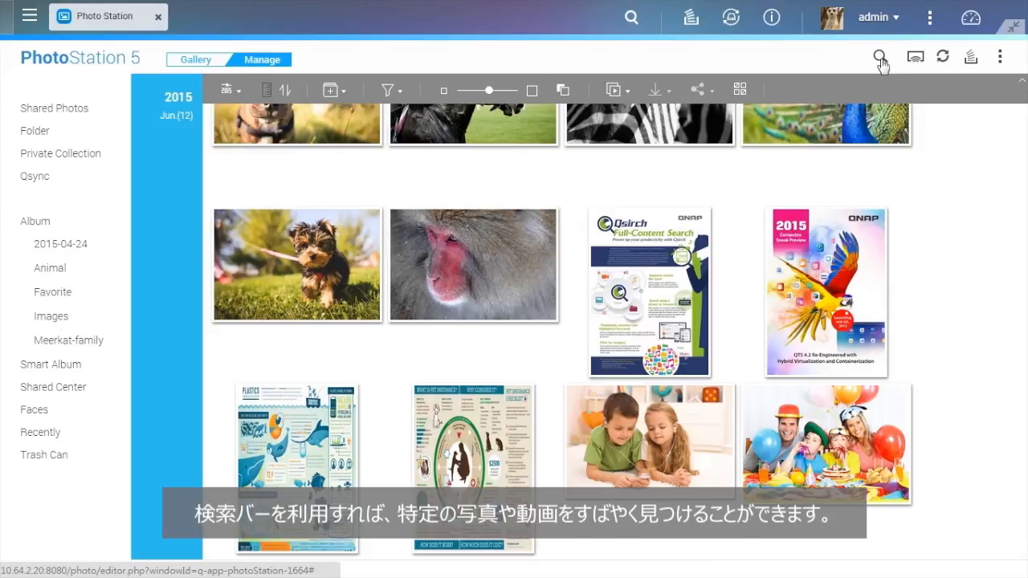
{"action": "mouse_move", "coordinate": [880, 57]}
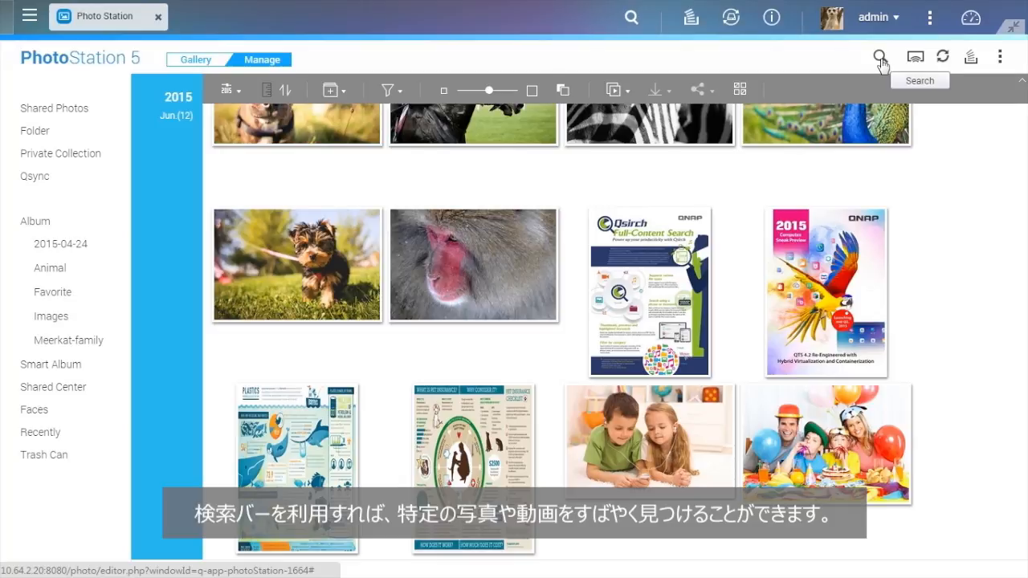
{"action": "left_click", "coordinate": [881, 56]}
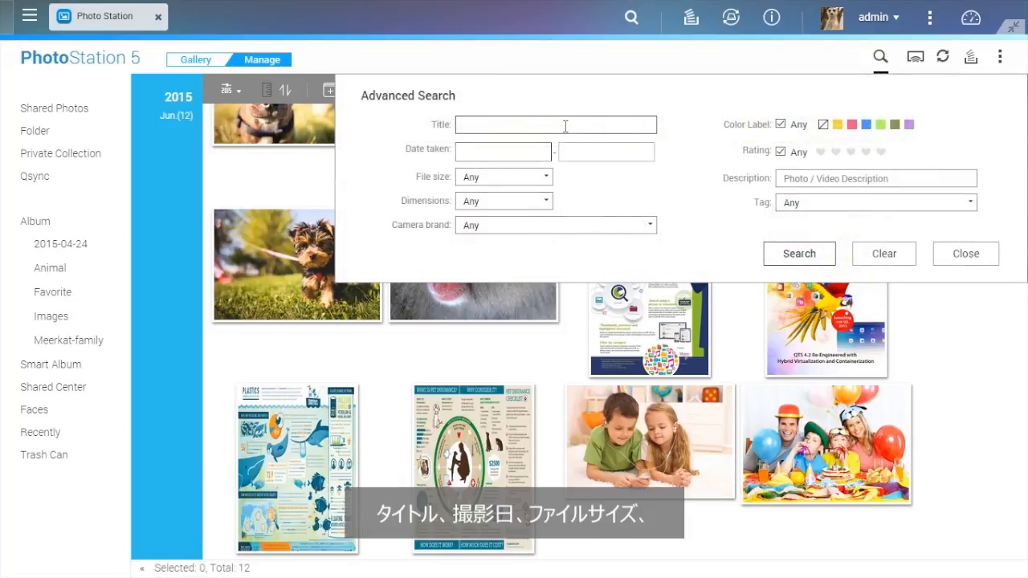
{"action": "left_click", "coordinate": [503, 151]}
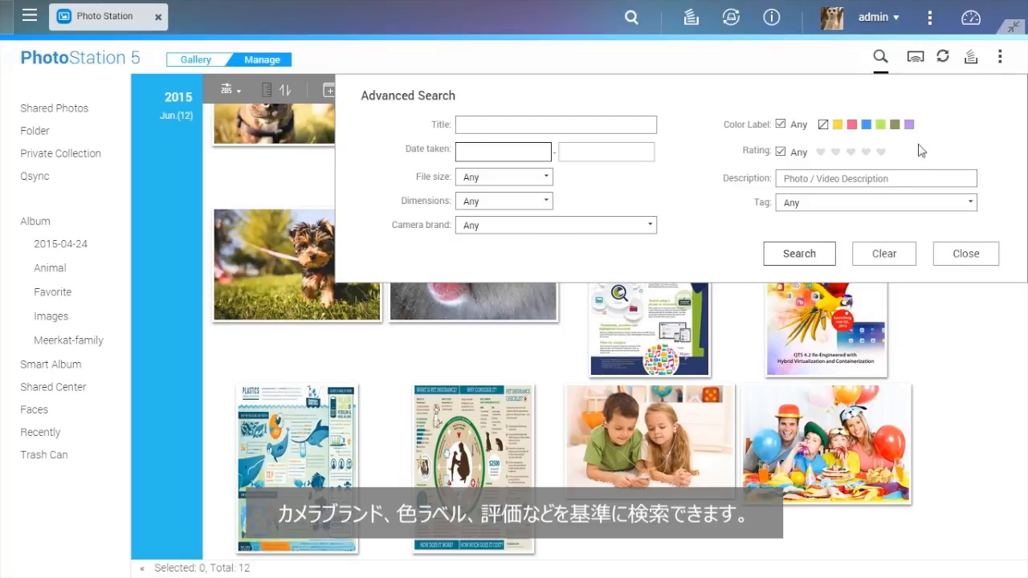
{"action": "left_click", "coordinate": [965, 253]}
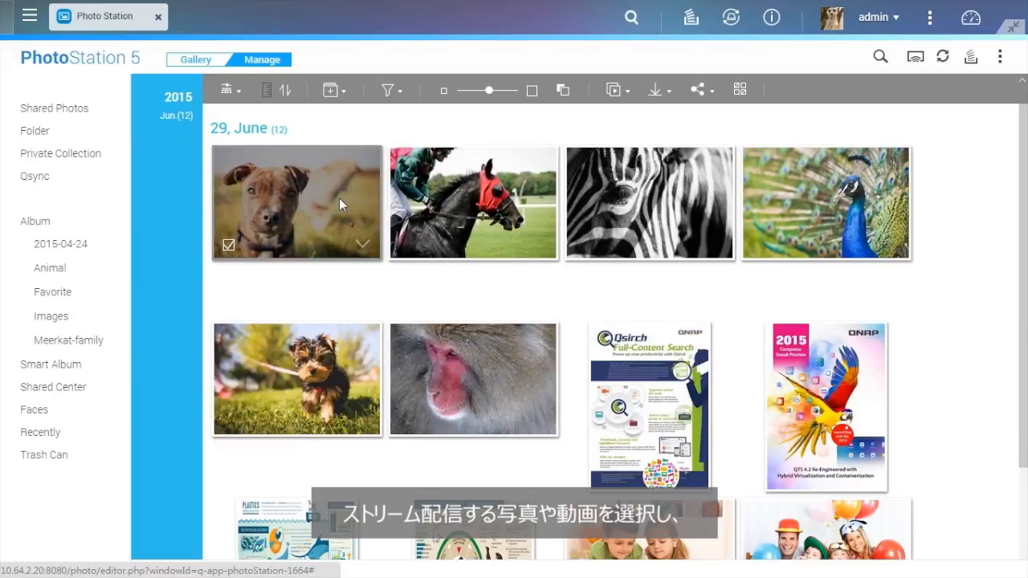
Open a Sharing Cart containing the horse-racing photo.
{"action": "right_click", "coordinate": [297, 203]}
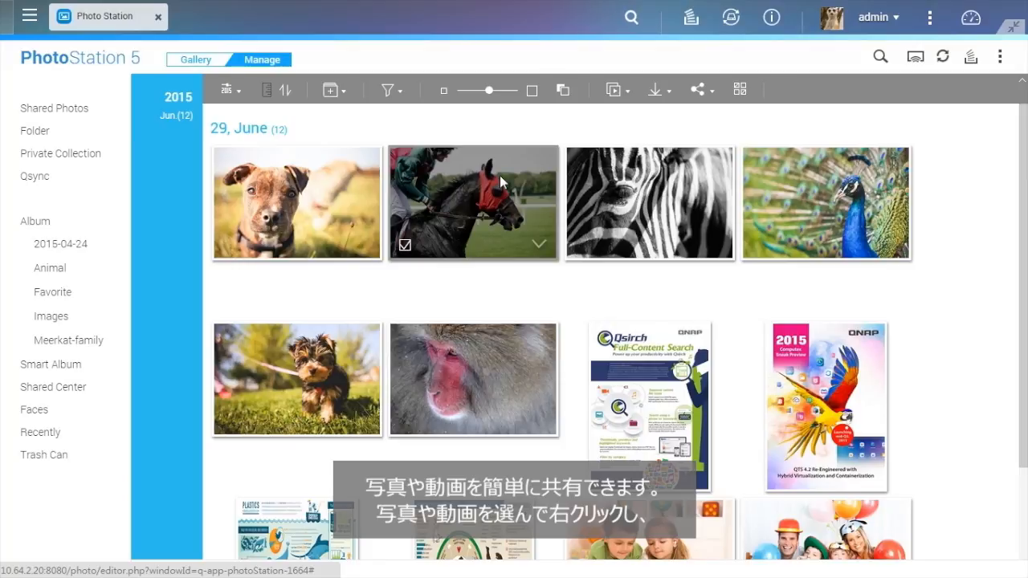
{"action": "left_click", "coordinate": [696, 90]}
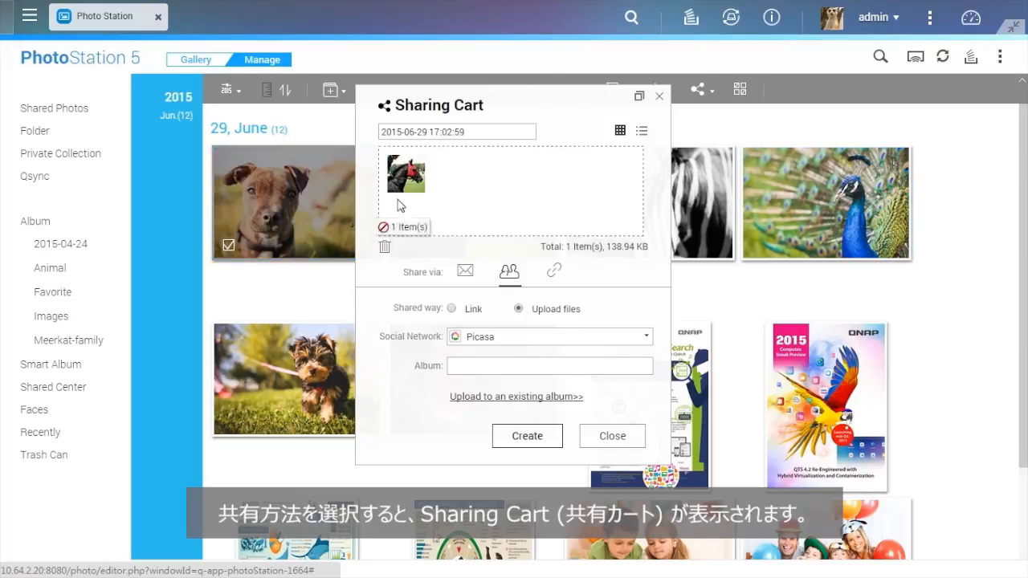
Add the puppy and peacock photos to the Sharing Cart, then close it.
{"action": "left_click_drag", "start_coordinate": [701, 203], "coordinate": [426, 174]}
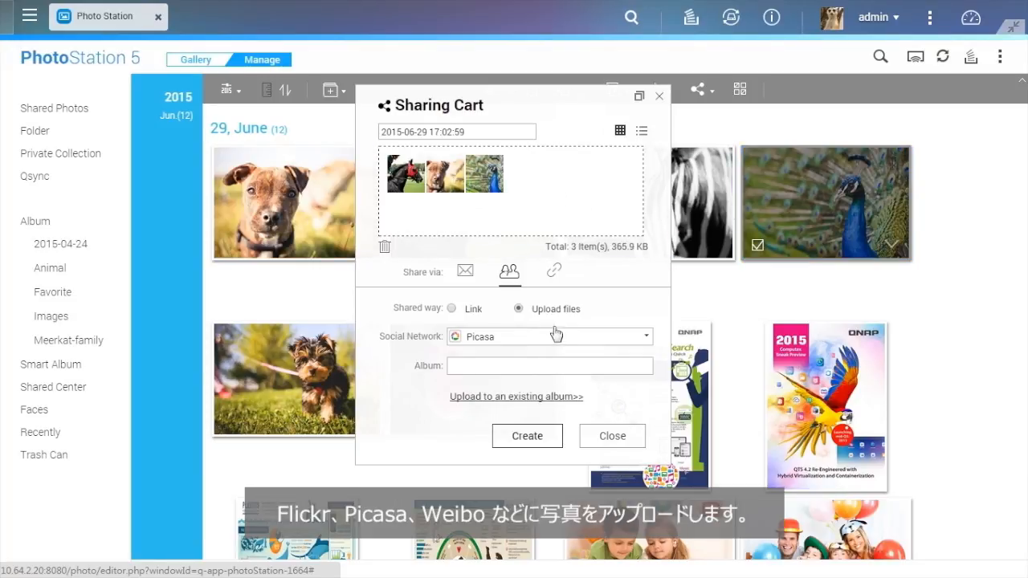
{"action": "left_click", "coordinate": [550, 337]}
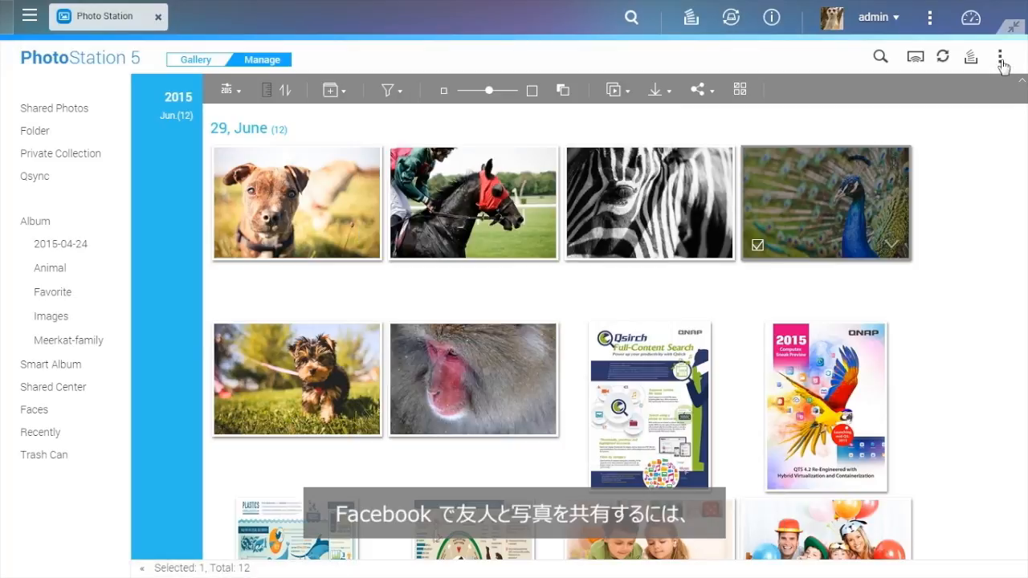
View the Social Network Binding tab in Photo Station Settings.
{"action": "left_click", "coordinate": [1000, 57]}
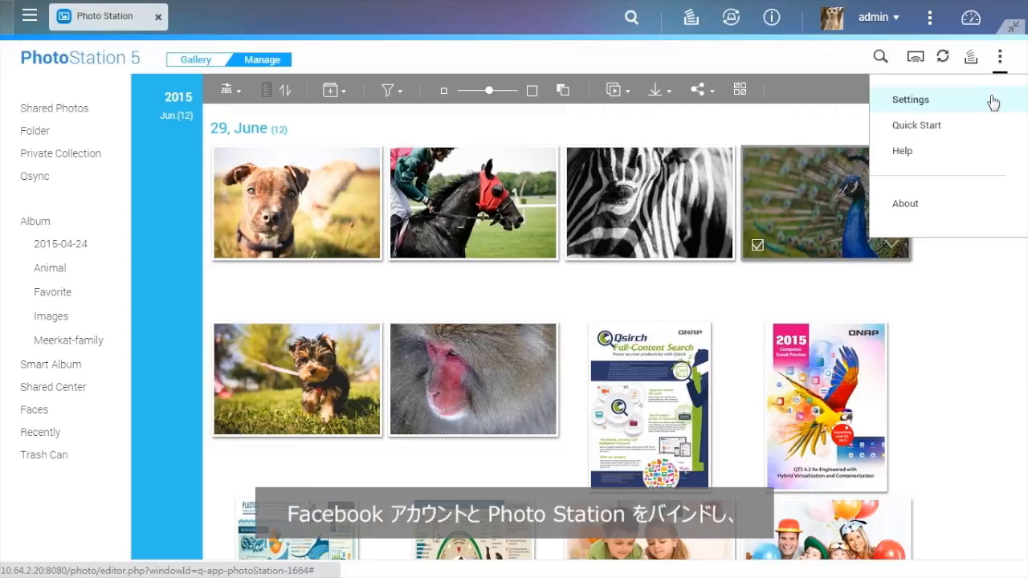
{"action": "left_click", "coordinate": [910, 99]}
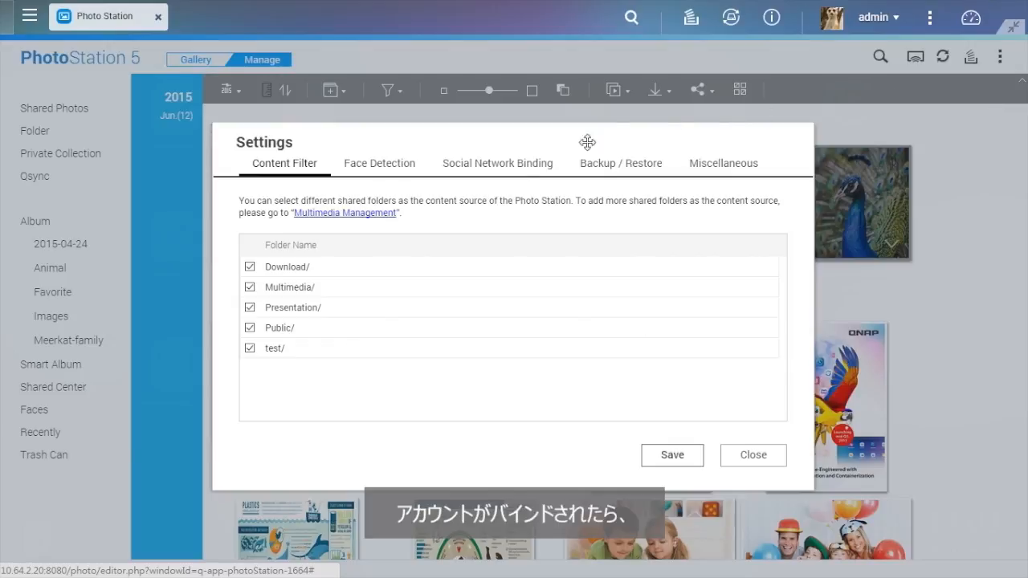
{"action": "left_click", "coordinate": [497, 164]}
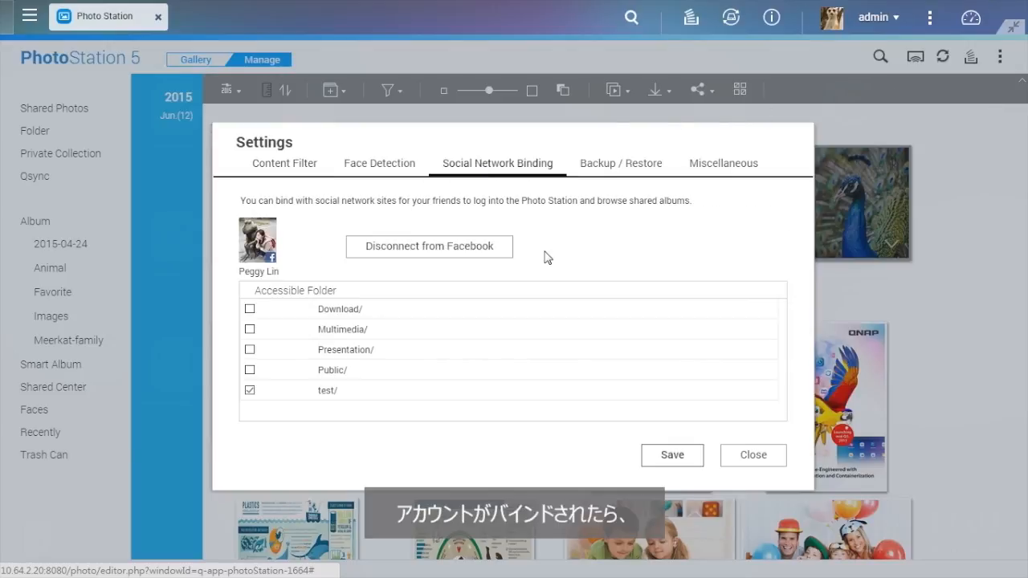